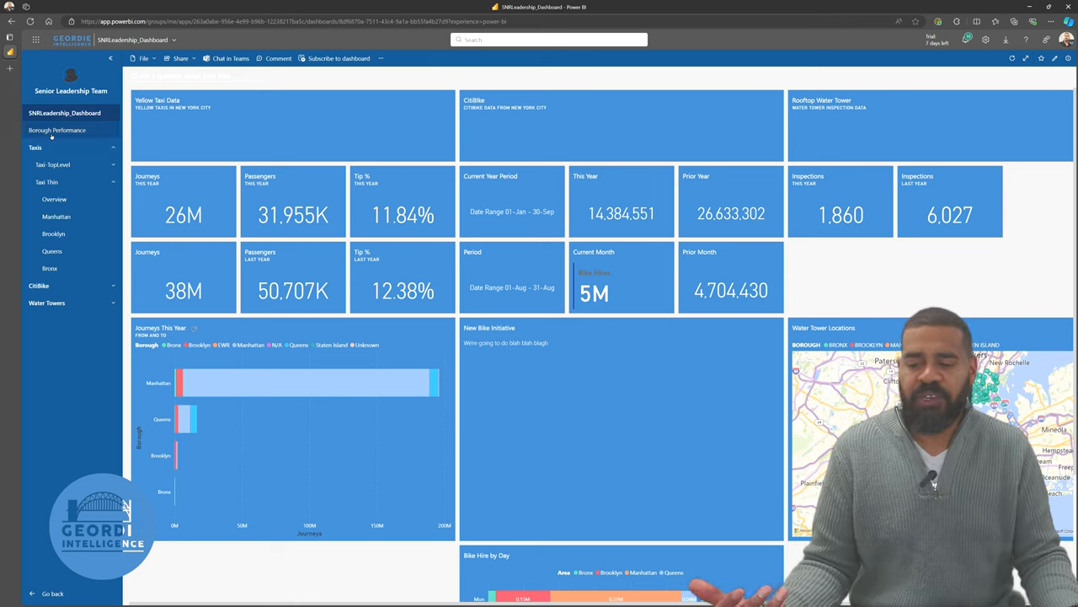
Step: Open the Borough Performance dashboard showing Manhattan journey figures
{"action": "left_click", "coordinate": [59, 130]}
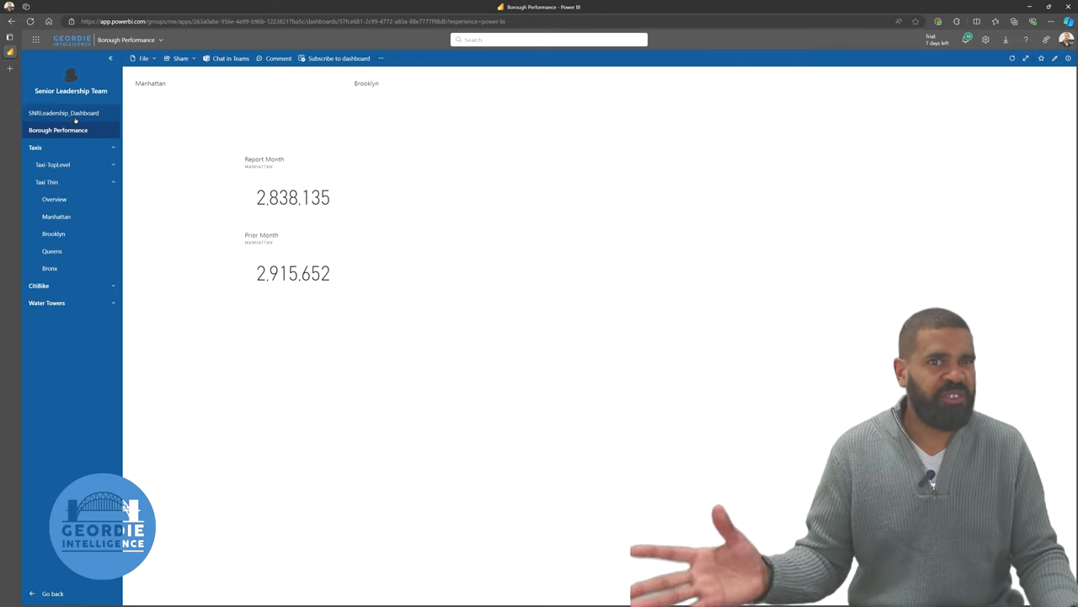
{"action": "mouse_move", "coordinate": [64, 113]}
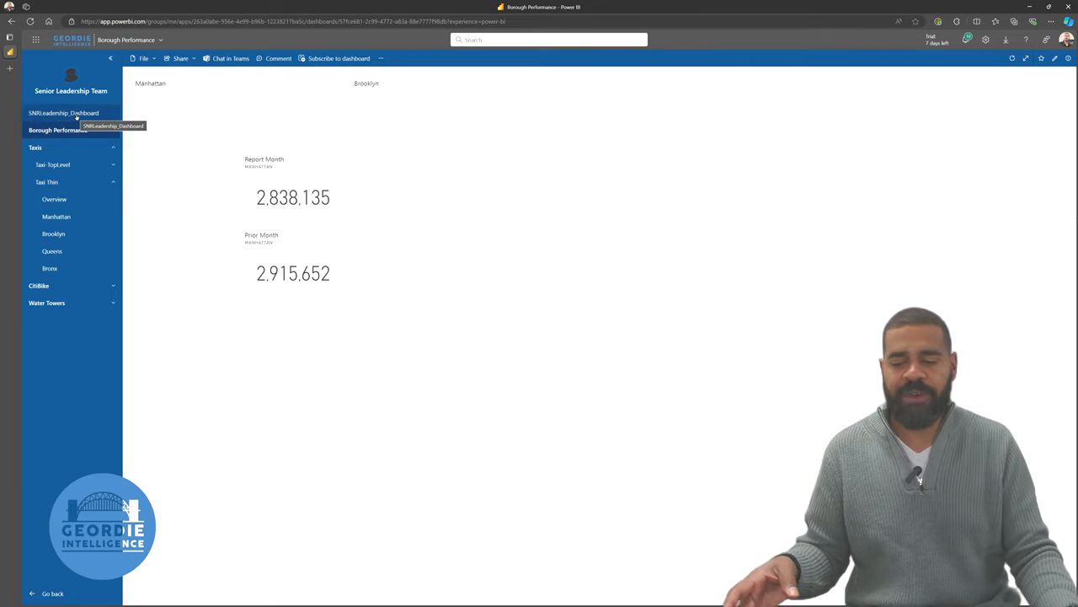
Step: Return to SNRLeadership_Dashboard in the app navigation
{"action": "left_click", "coordinate": [63, 113]}
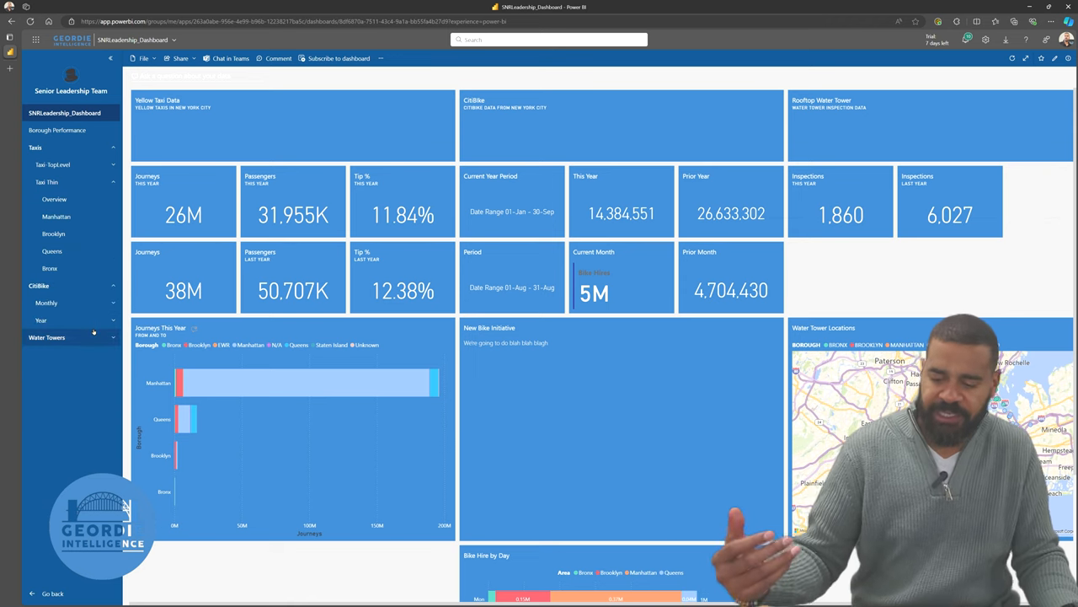
Step: Expand Water Towers to show Water-TopLevel, and start sharing the dashboard to Teams chat
{"action": "left_click", "coordinate": [46, 337]}
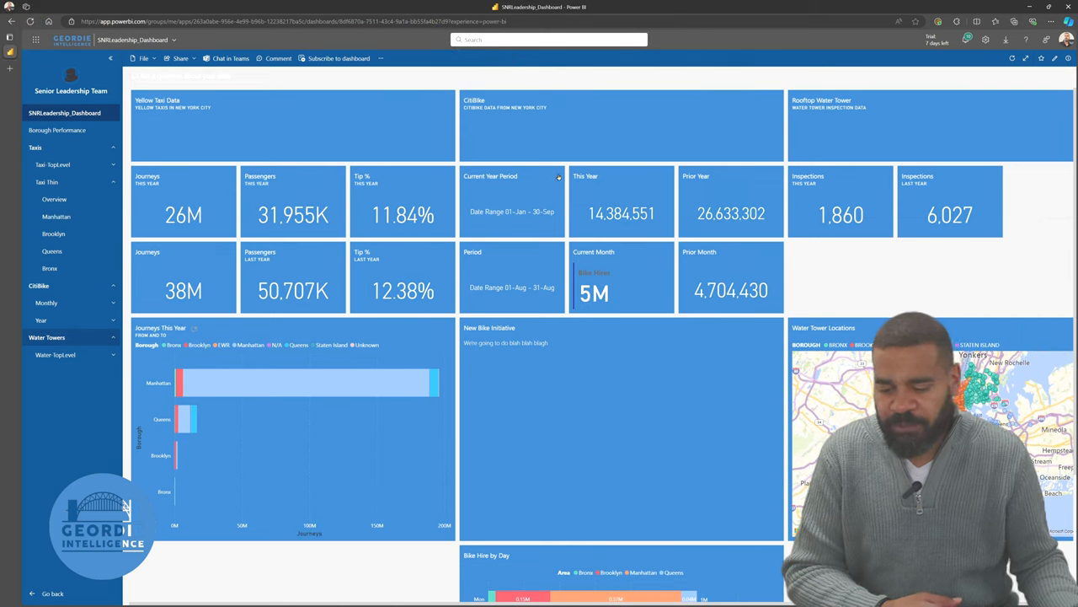
{"action": "left_click", "coordinate": [230, 58]}
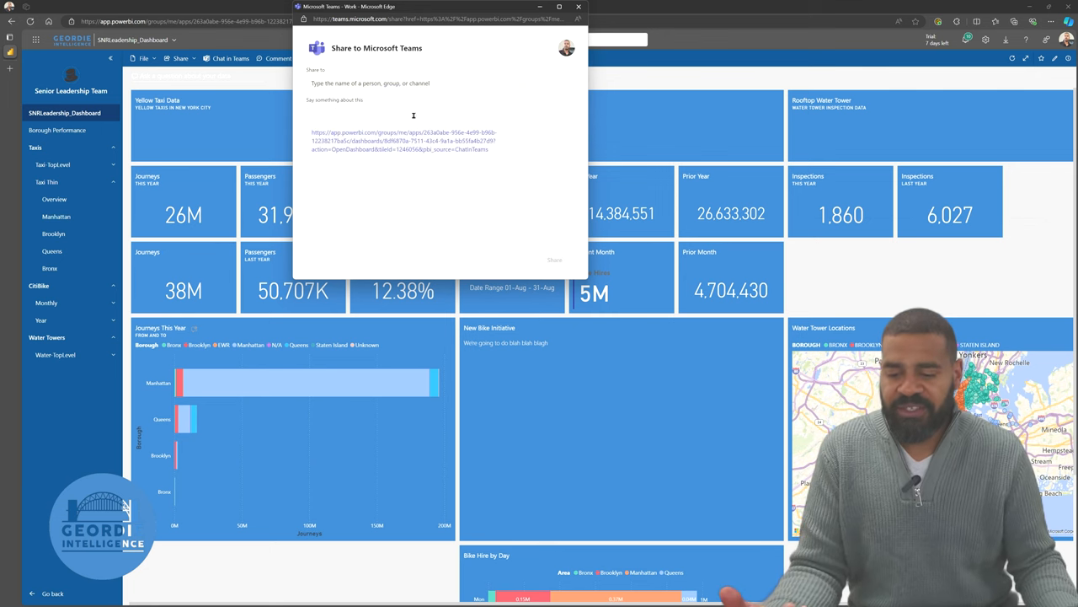
Step: Share the dashboard link with Danni in Teams, then close and leave the sharing window
{"action": "left_click", "coordinate": [396, 83]}
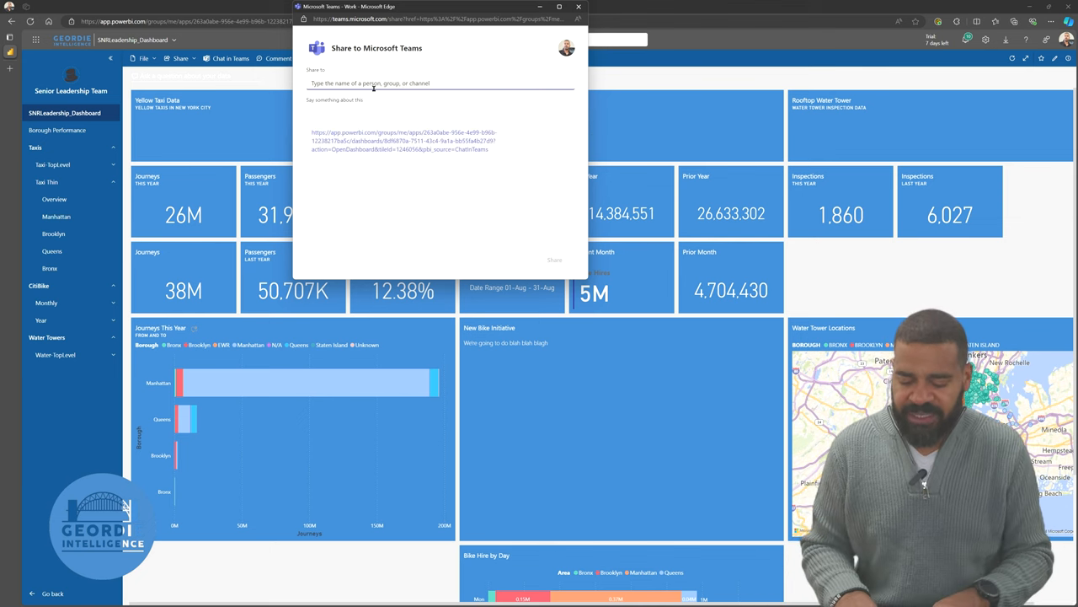
{"action": "type", "text": "dann"}
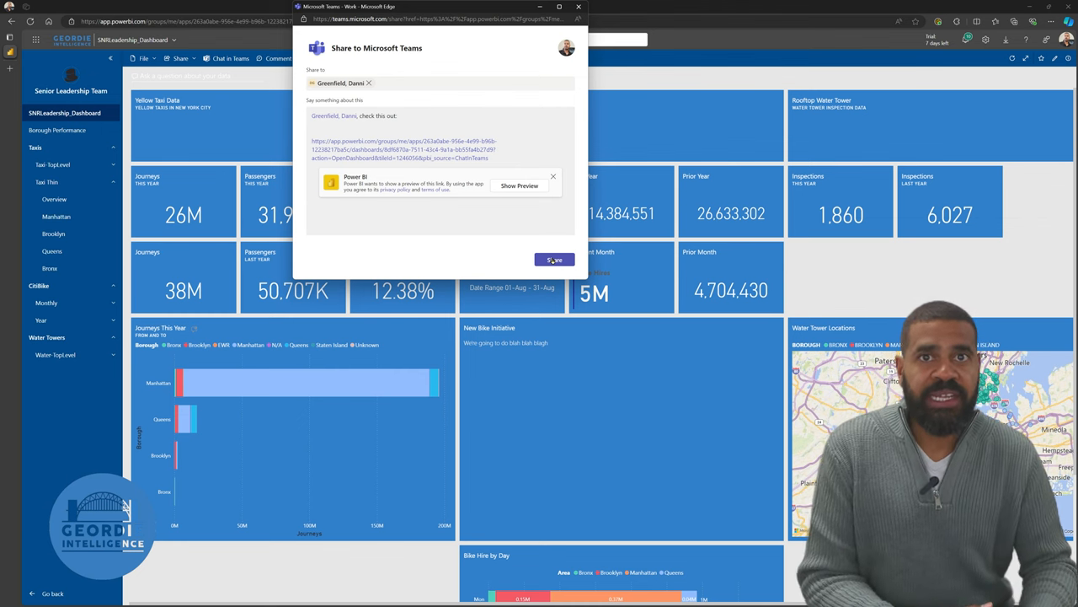
{"action": "left_click", "coordinate": [555, 260]}
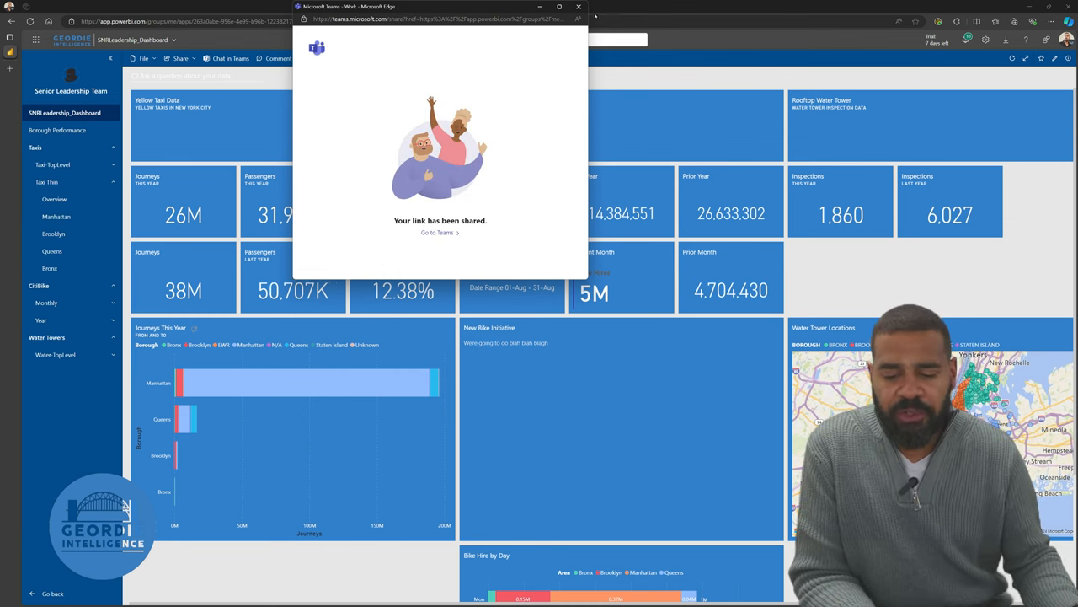
{"action": "left_click", "coordinate": [579, 7]}
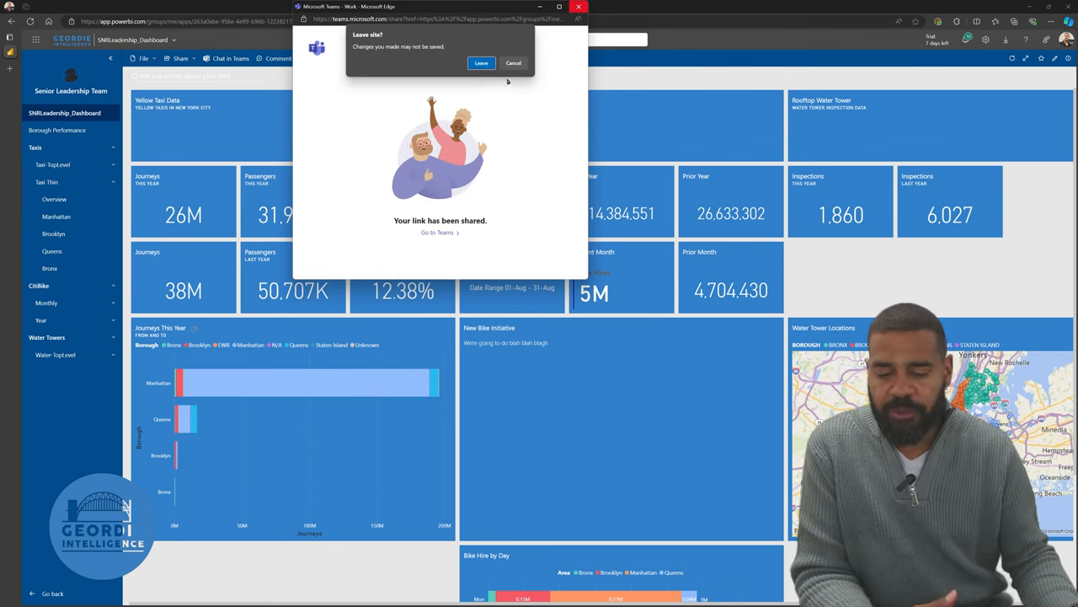
{"action": "left_click", "coordinate": [481, 62]}
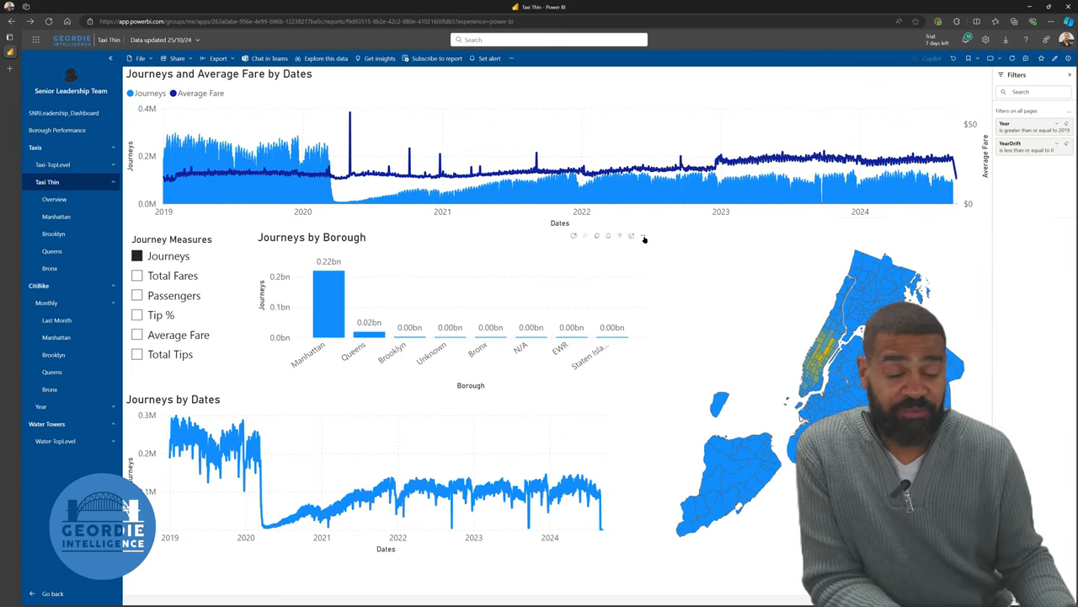
{"action": "left_click", "coordinate": [643, 236]}
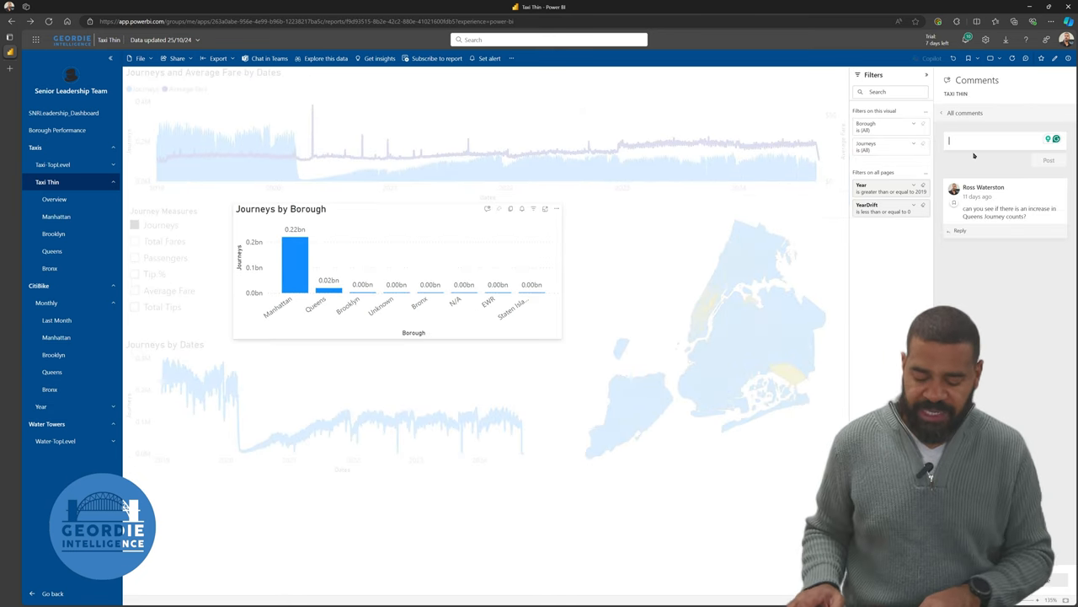
{"action": "type", "text": "@danni"}
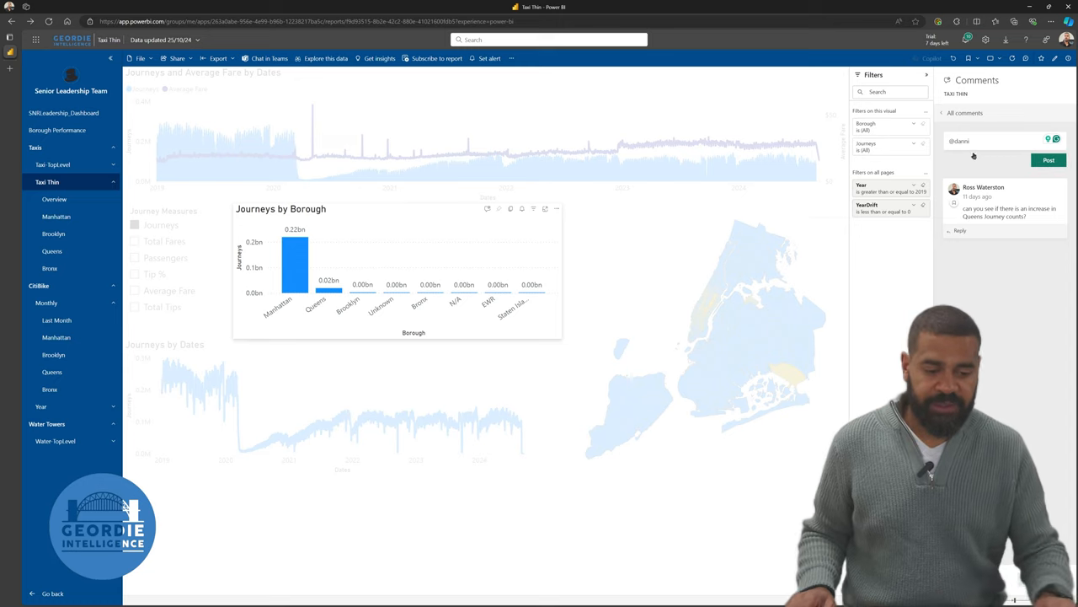
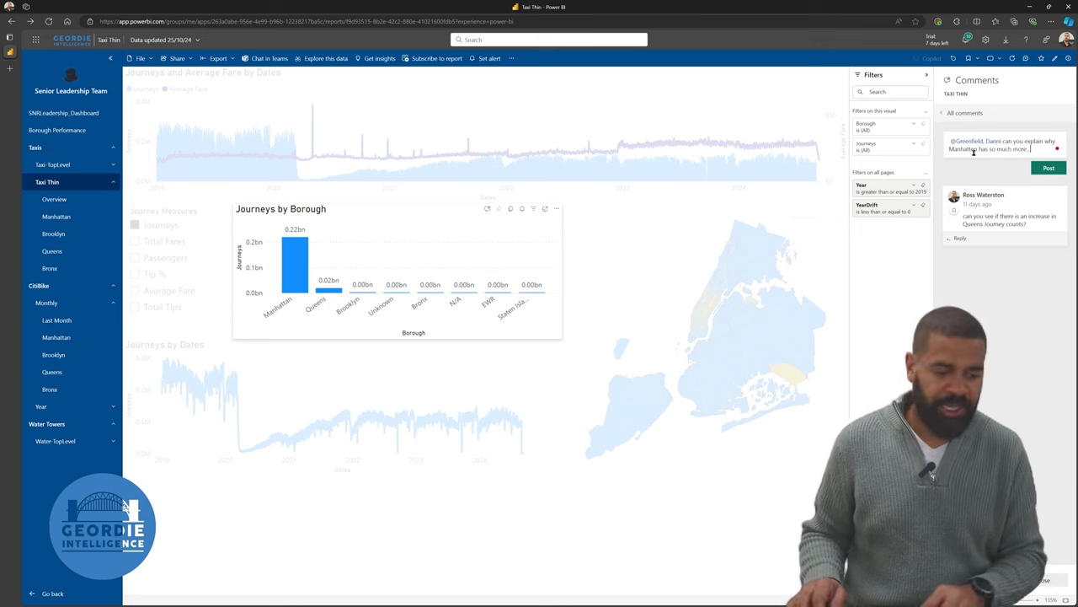
{"action": "left_click", "coordinate": [1049, 167]}
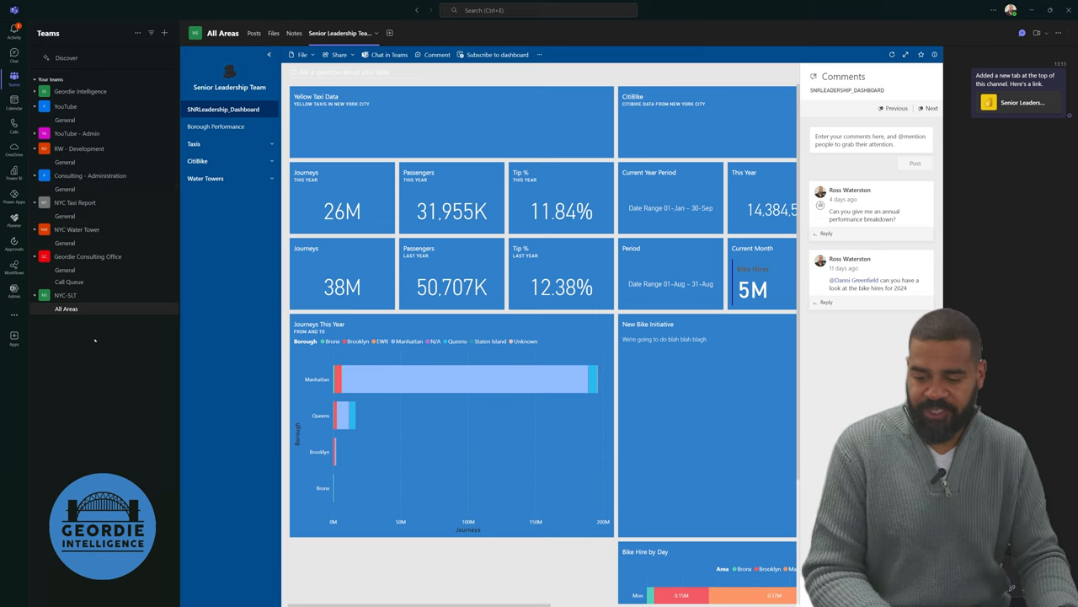
{"action": "mouse_move", "coordinate": [65, 295]}
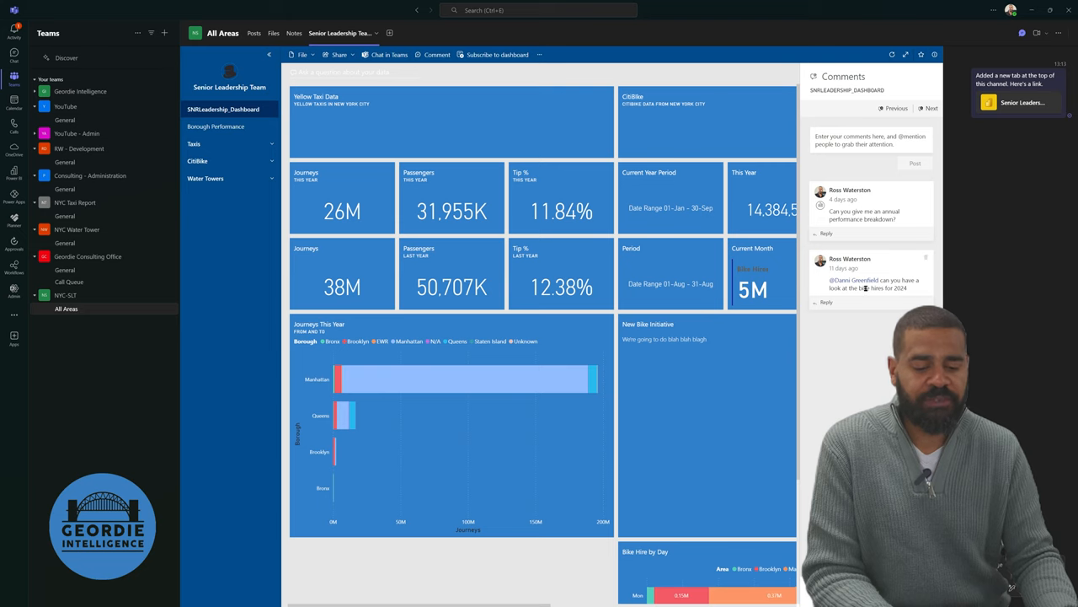
{"action": "mouse_move", "coordinate": [722, 425]}
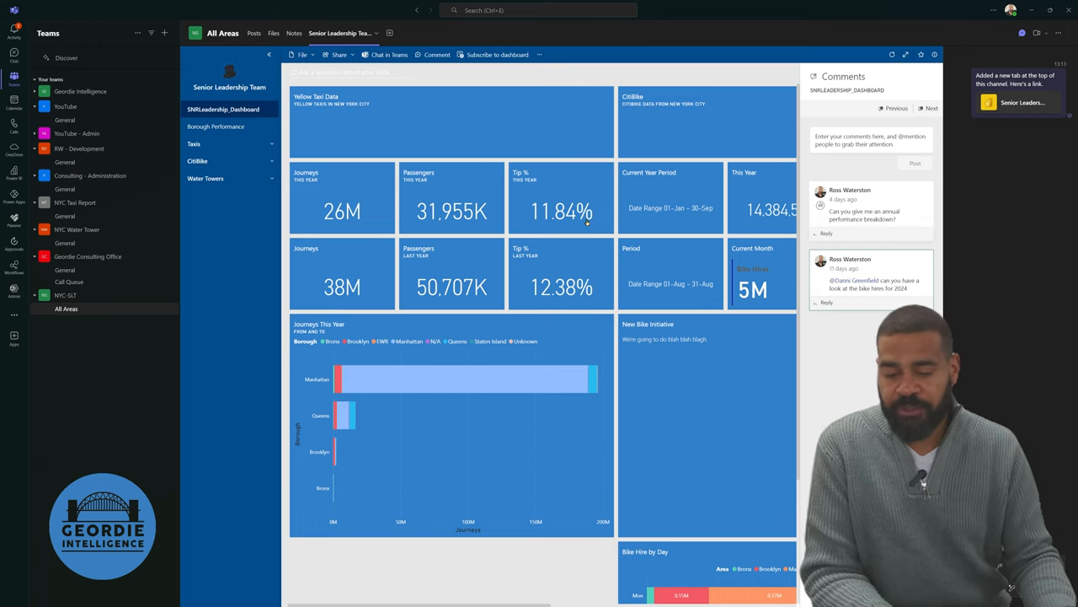
Step: Open Taxi Thin under Taxis in the app's left navigation
{"action": "left_click", "coordinate": [205, 178]}
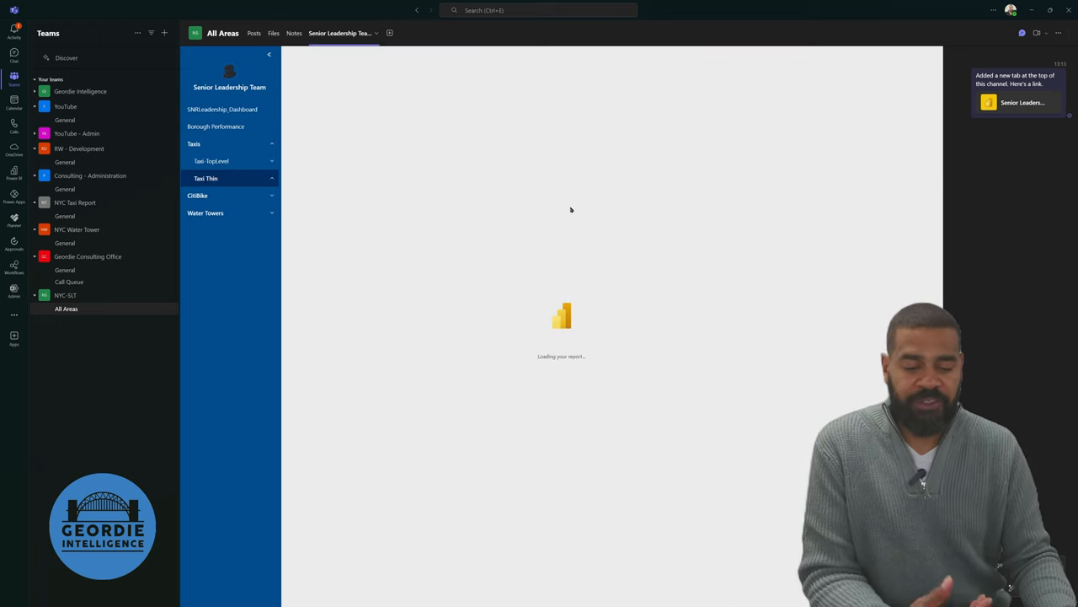
Step: Show the Taxi Thin Overview page and right-click the report toolbar area
{"action": "left_click", "coordinate": [205, 177]}
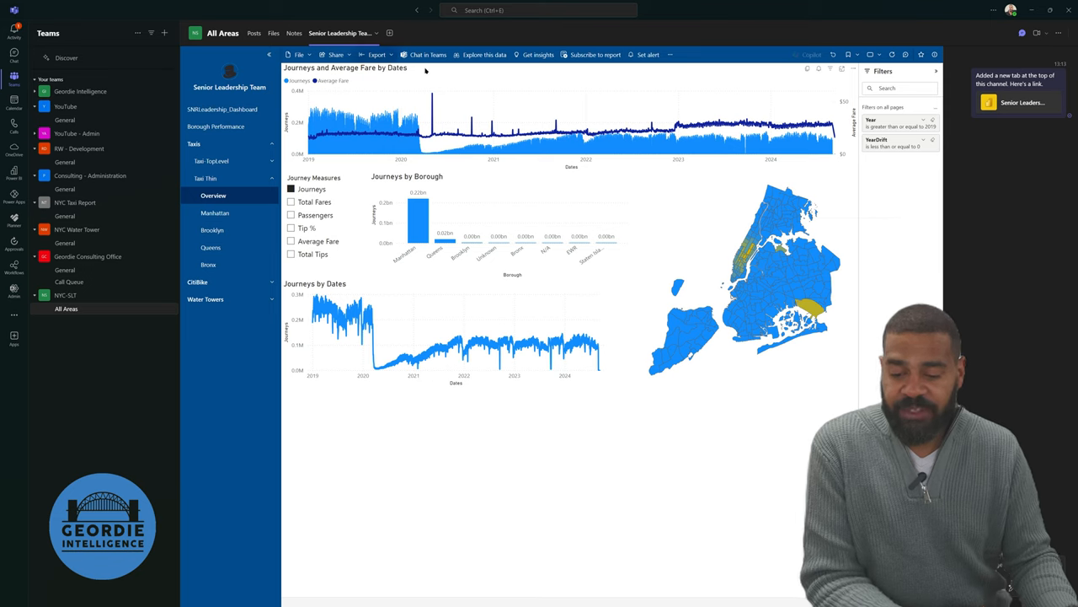
{"action": "mouse_move", "coordinate": [428, 55]}
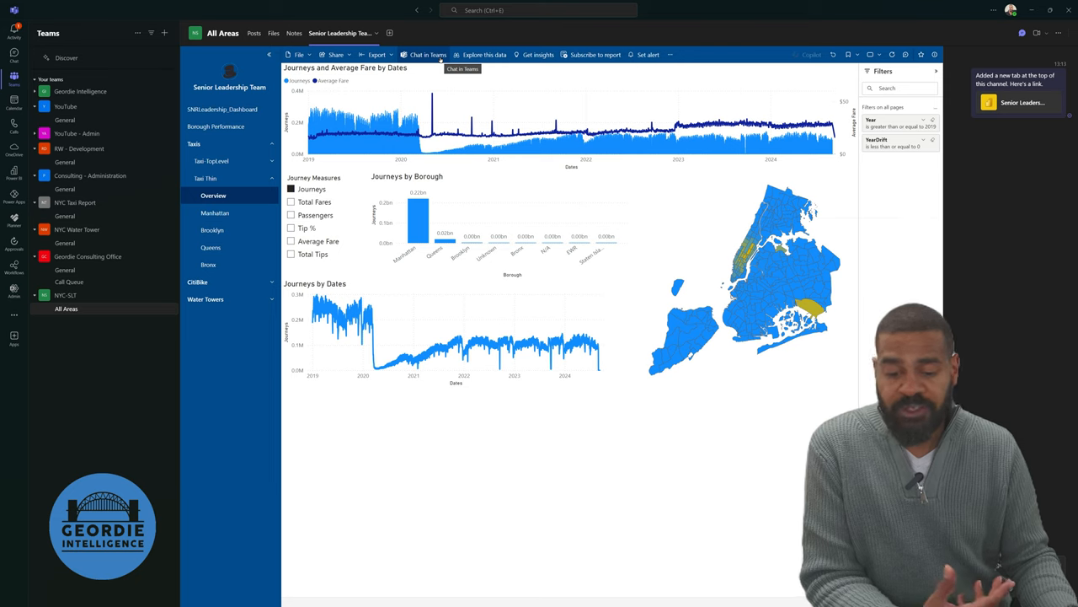
{"action": "right_click", "coordinate": [623, 178]}
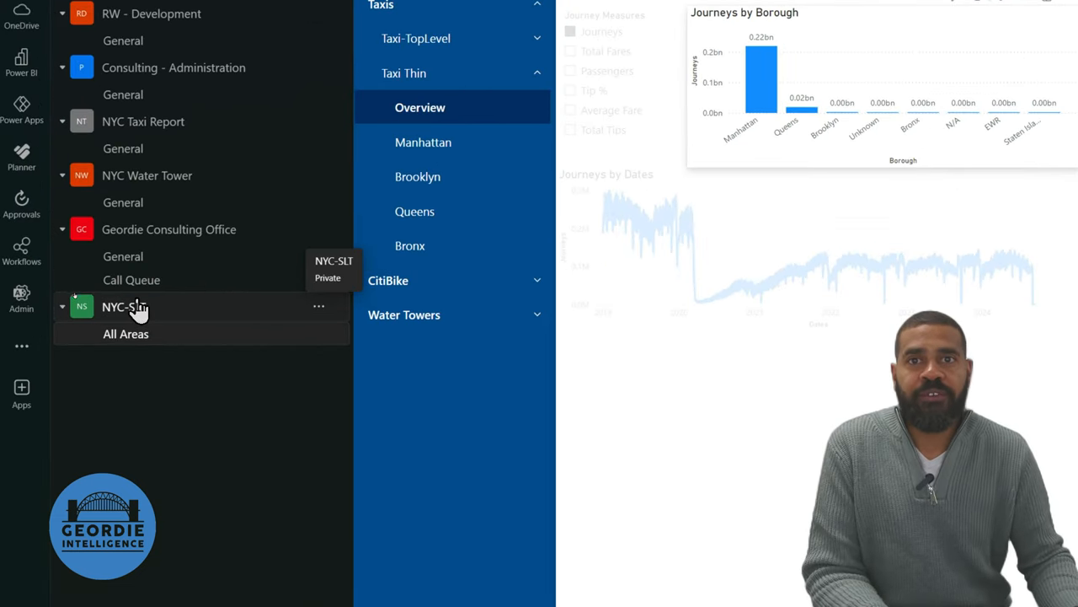
{"action": "mouse_move", "coordinate": [193, 240]}
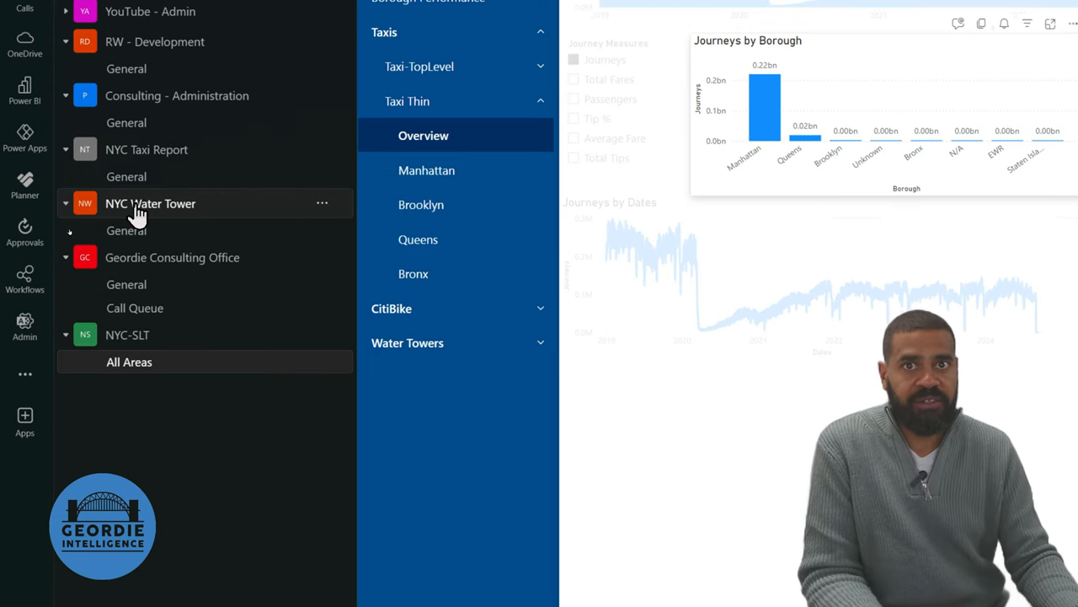
{"action": "mouse_move", "coordinate": [150, 203]}
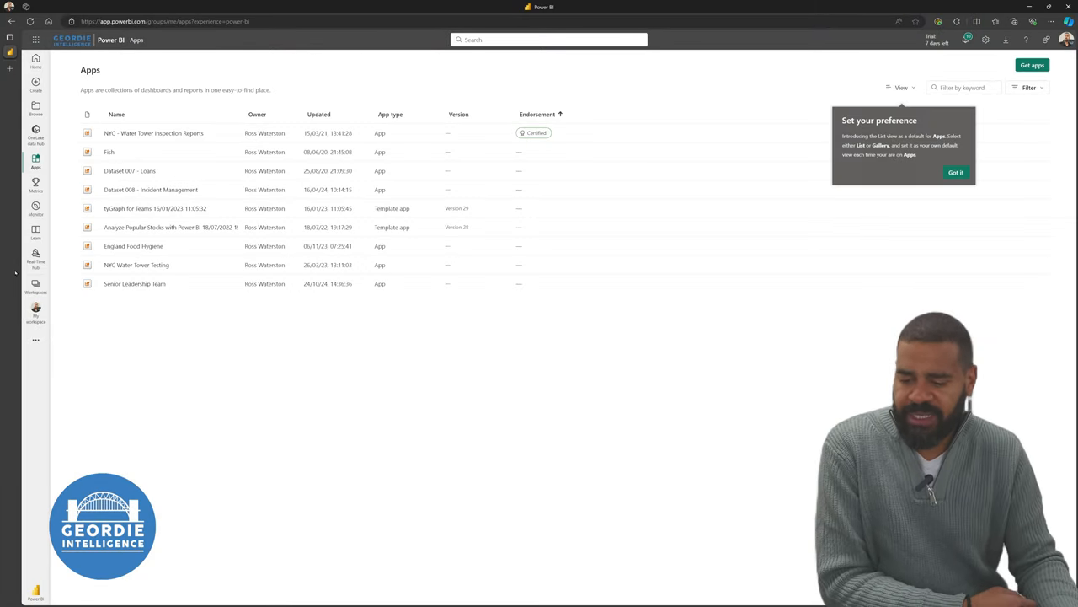
Step: Open a workspace from the Workspaces flyout to reach the Senior Leadership Team app setup
{"action": "left_click", "coordinate": [36, 287]}
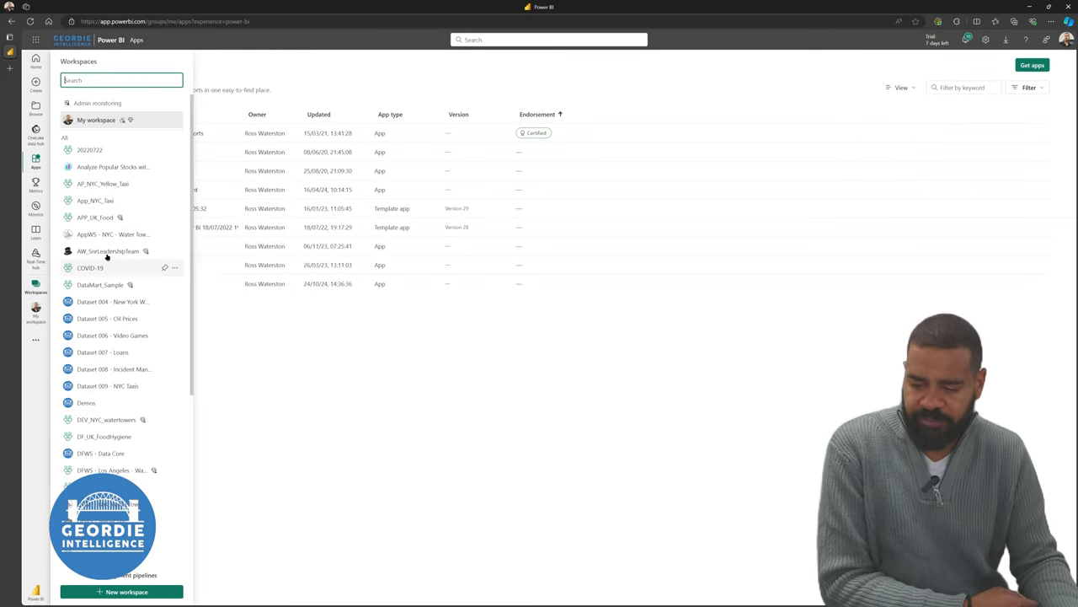
{"action": "left_click", "coordinate": [108, 251]}
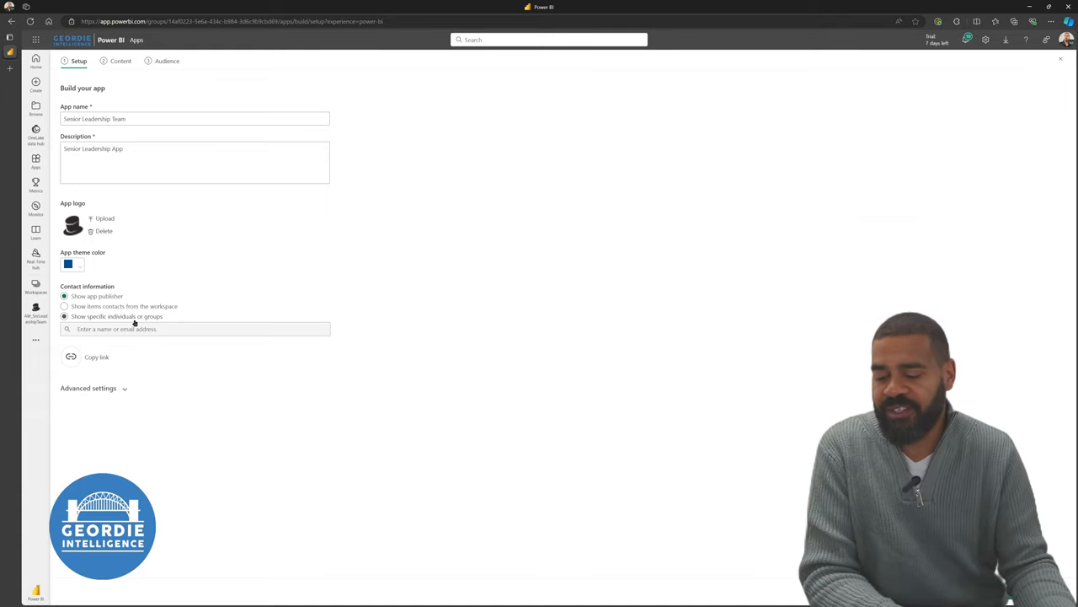
Step: Set 'Show app publisher' as the app's contact and move to the Content step
{"action": "left_click", "coordinate": [64, 295]}
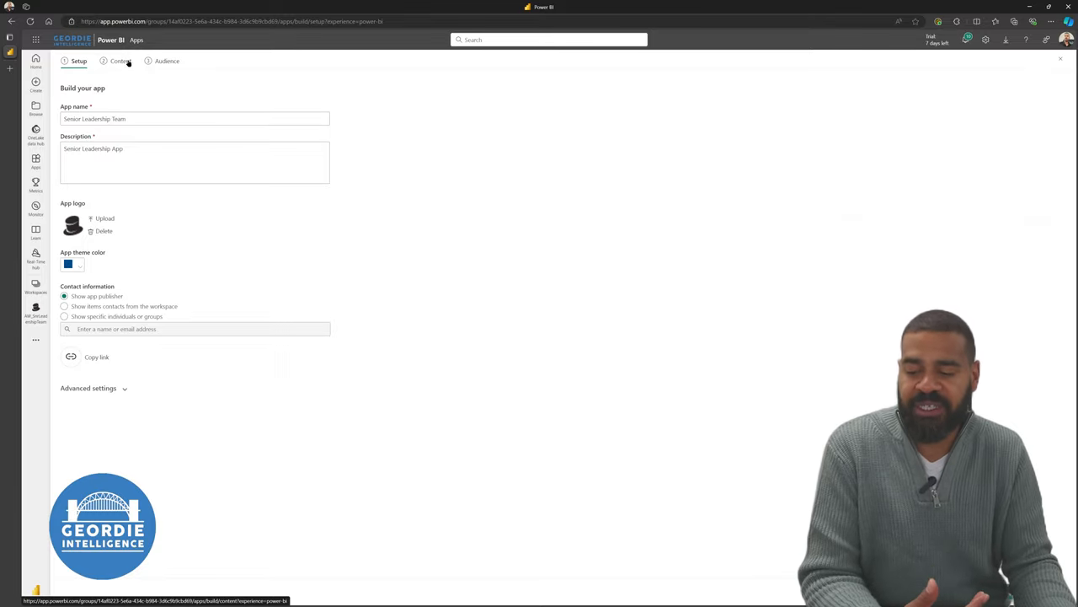
{"action": "left_click", "coordinate": [121, 61]}
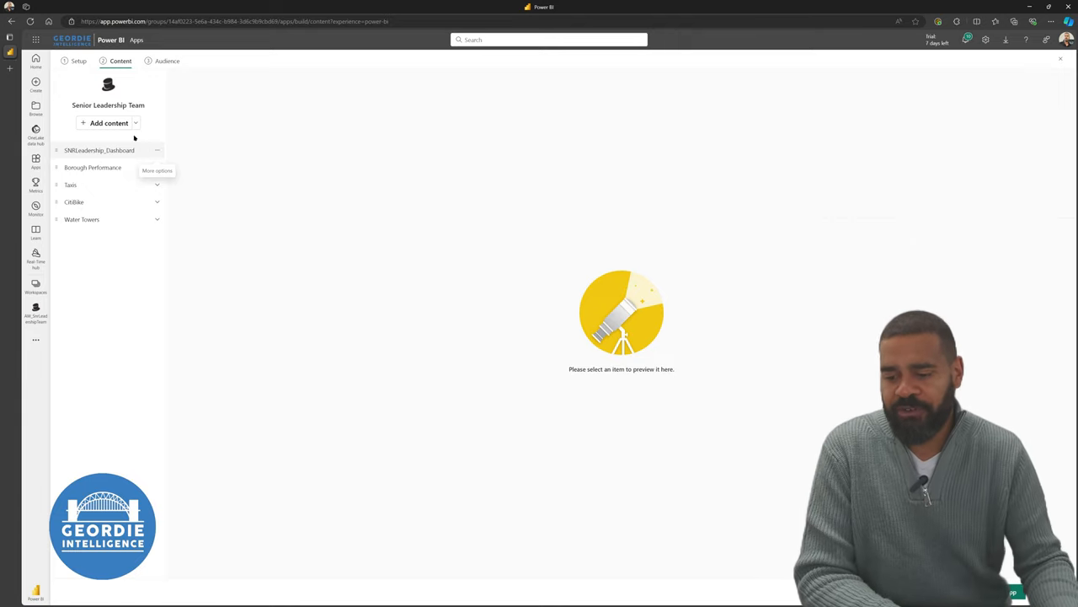
Step: Operate the app editor's top tabs while reviewing the listed content
{"action": "left_click", "coordinate": [167, 61]}
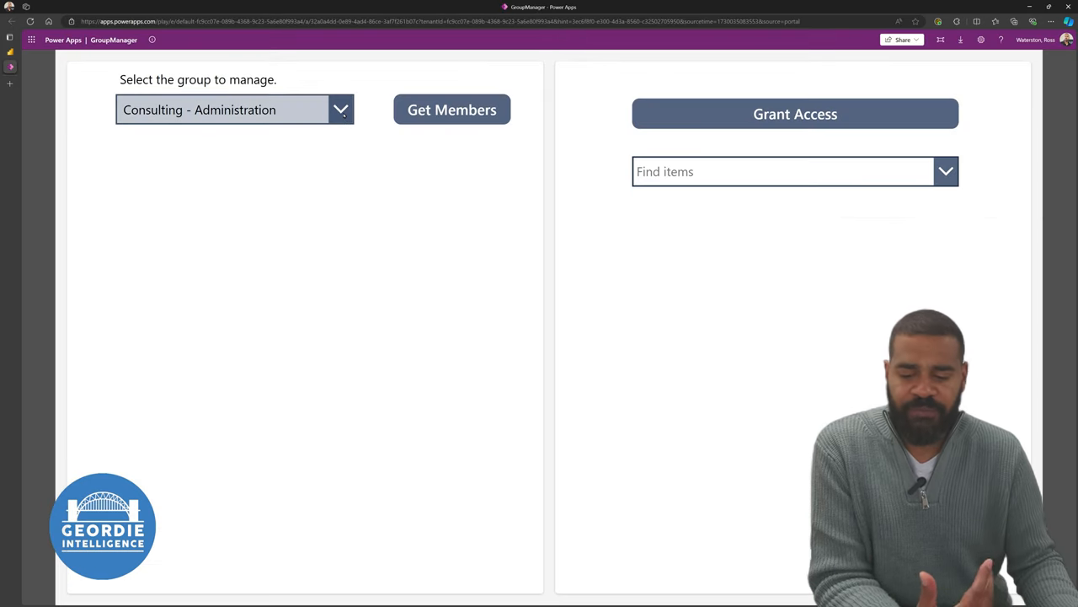
Step: Select the NYC-SLT group, list its two members, and grant Onboarding access
{"action": "left_click", "coordinate": [341, 109]}
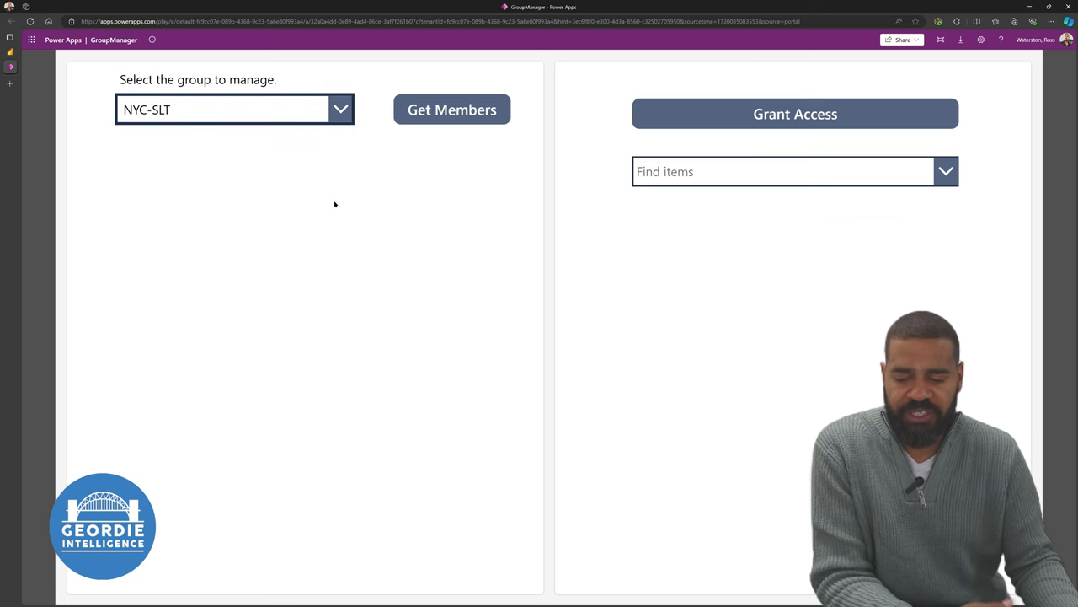
{"action": "left_click", "coordinate": [451, 109]}
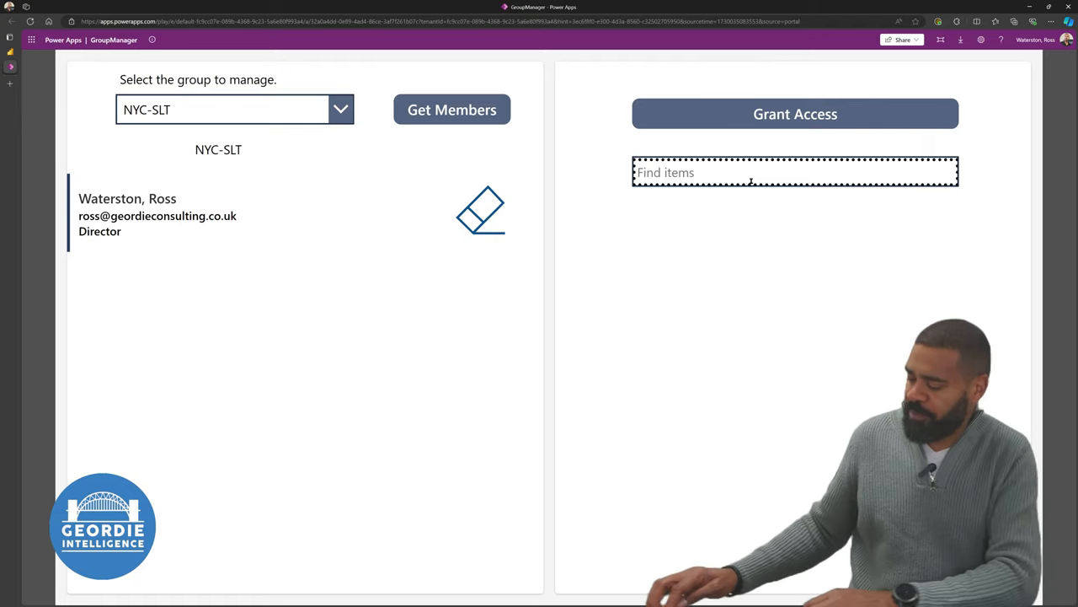
{"action": "type", "text": "dann"}
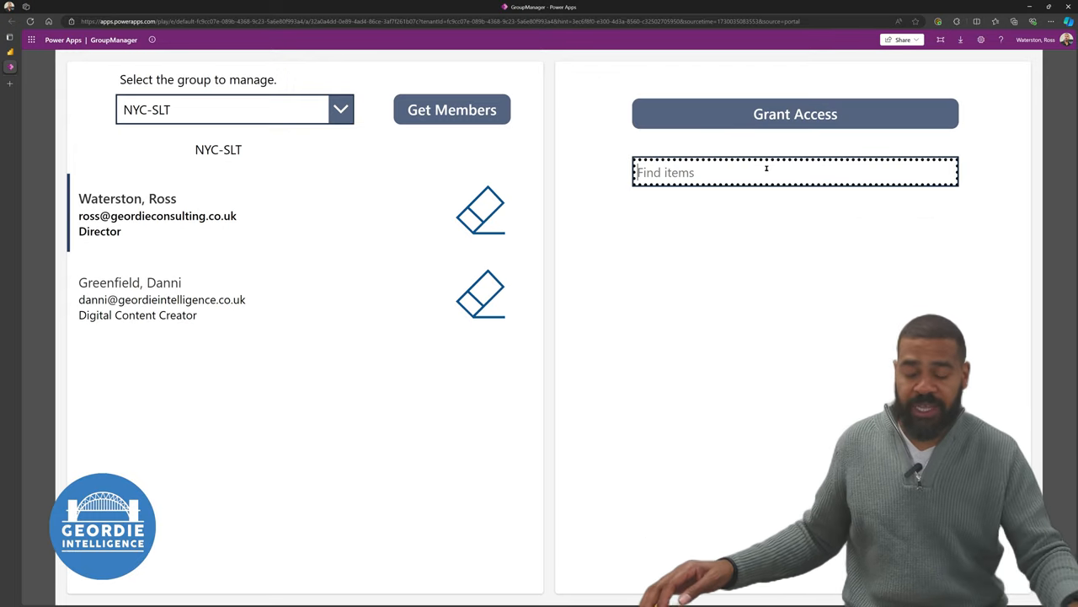
{"action": "type", "text": "on"}
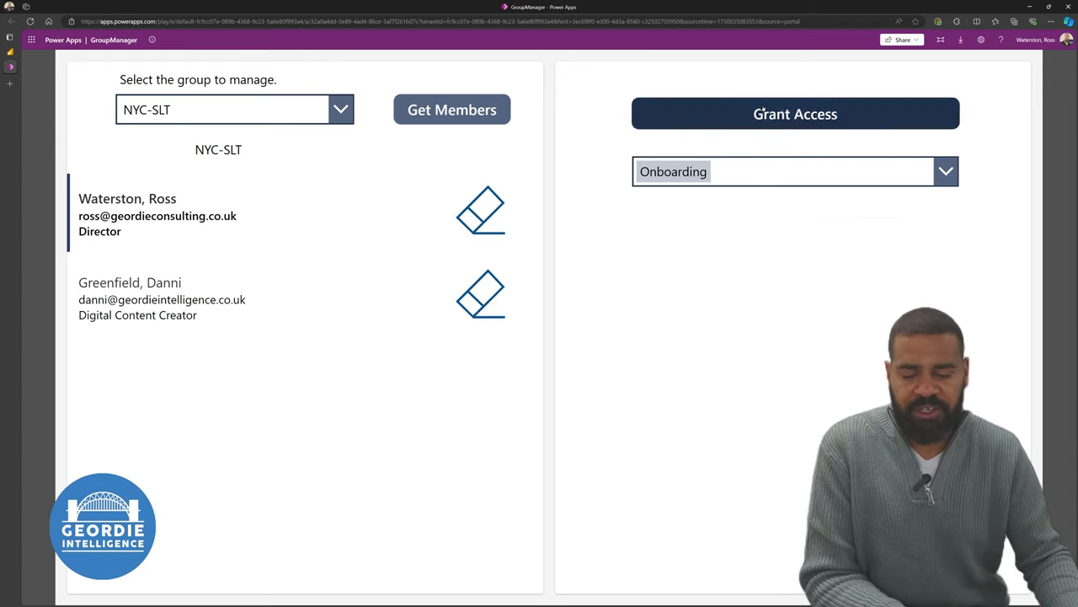
{"action": "left_click", "coordinate": [794, 114]}
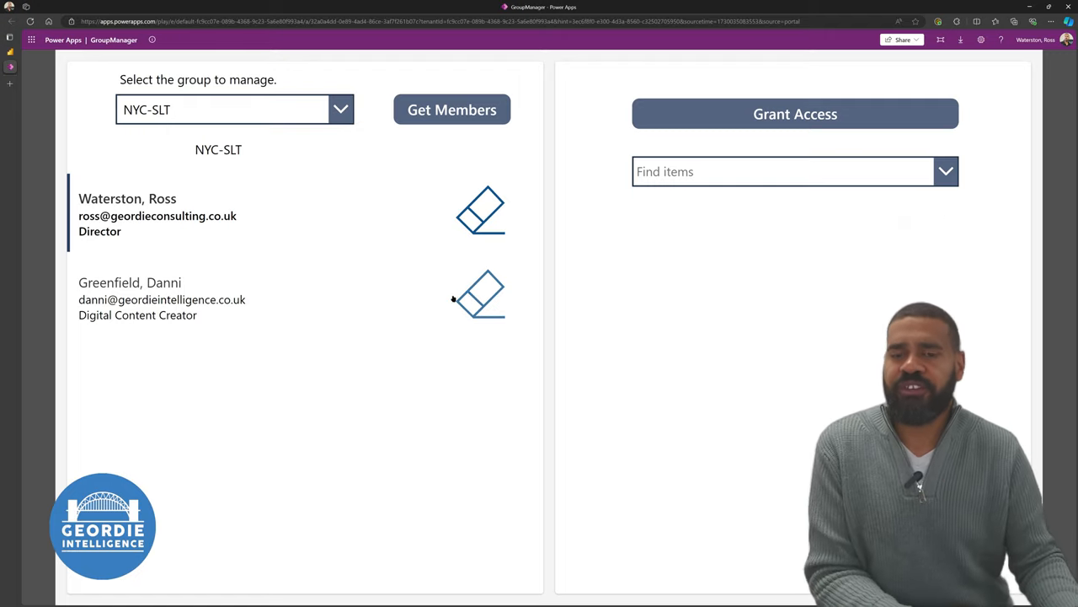
{"action": "mouse_move", "coordinate": [360, 237]}
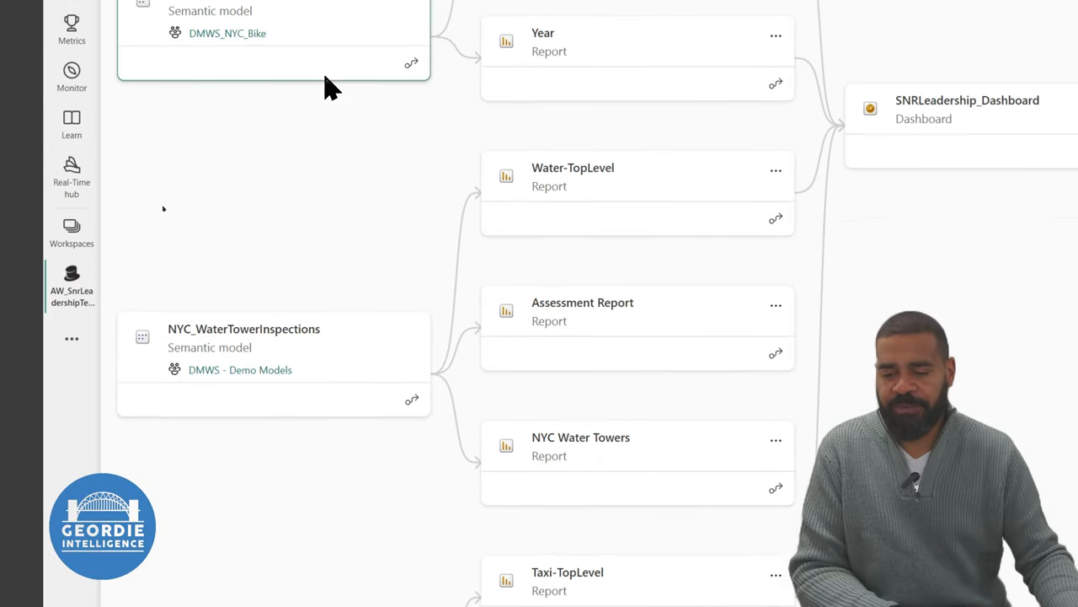
Step: Scroll the AW_SnrLeadershipTeam lineage view and open the Taxi-Thin-2 report details
{"action": "scroll", "scroll_direction": "down", "scroll_amount": 3}
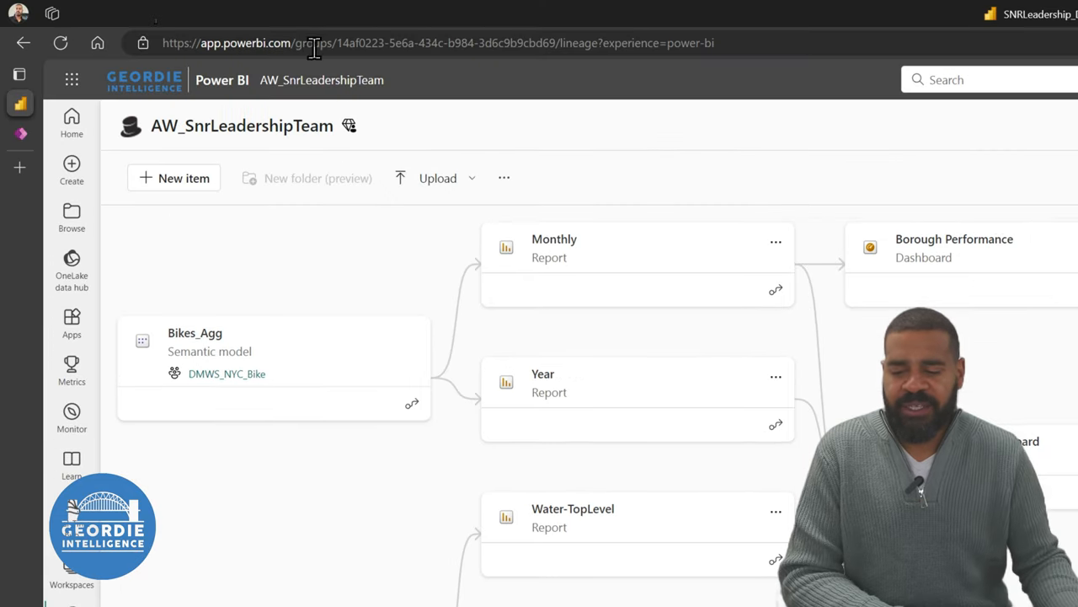
{"action": "scroll", "scroll_direction": "down", "scroll_amount": 3}
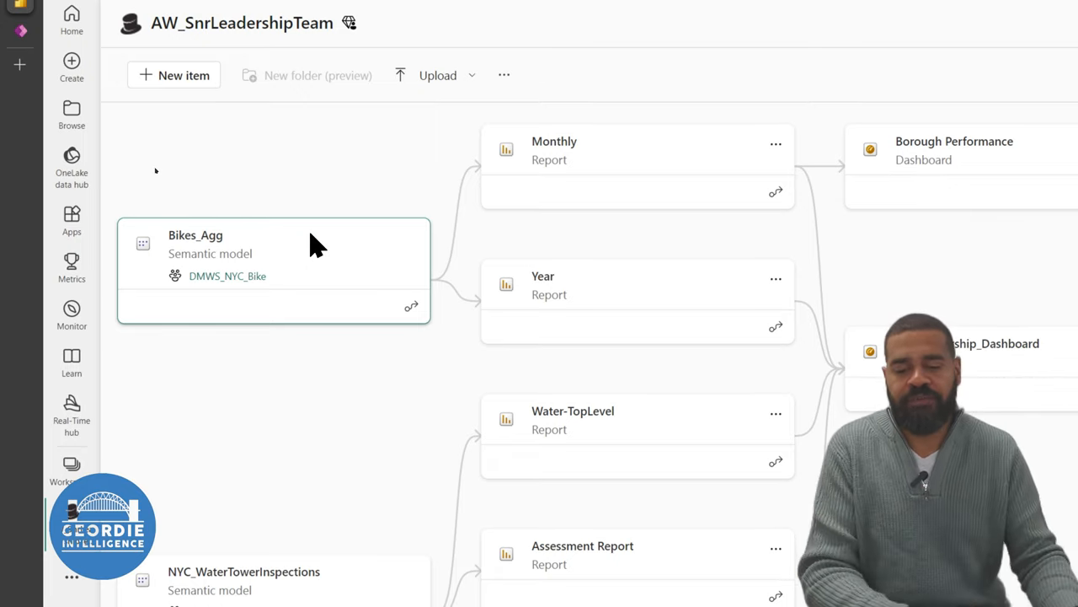
{"action": "mouse_move", "coordinate": [732, 314]}
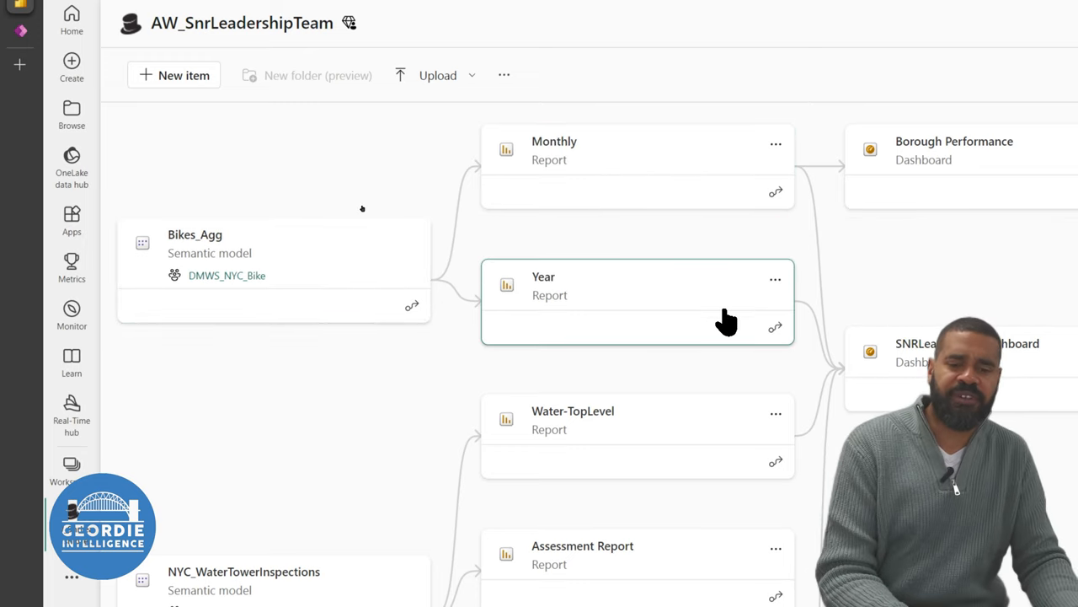
{"action": "mouse_move", "coordinate": [706, 348]}
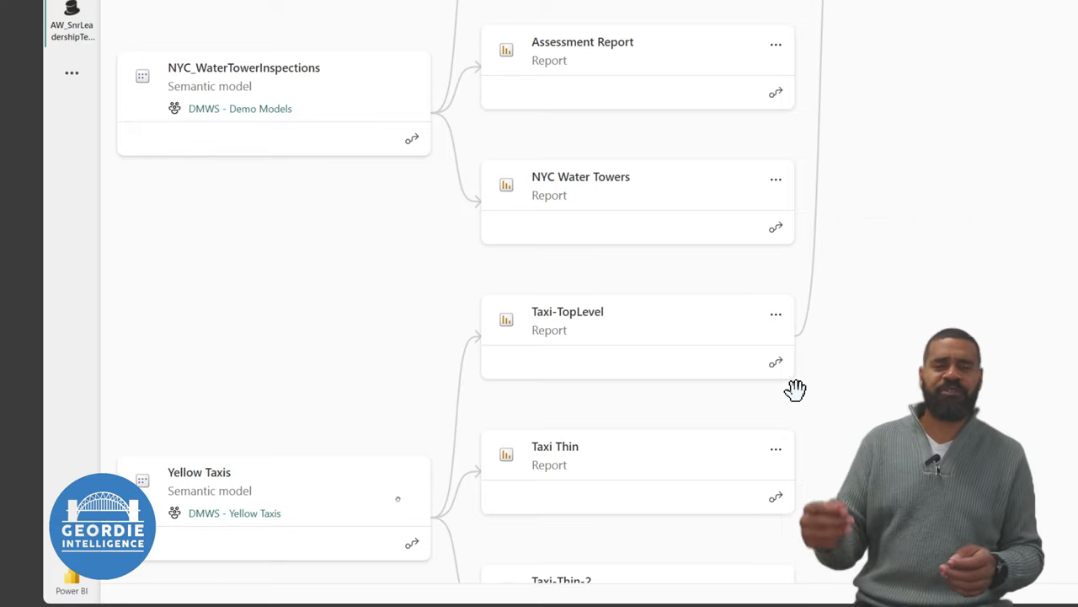
{"action": "mouse_move", "coordinate": [649, 488]}
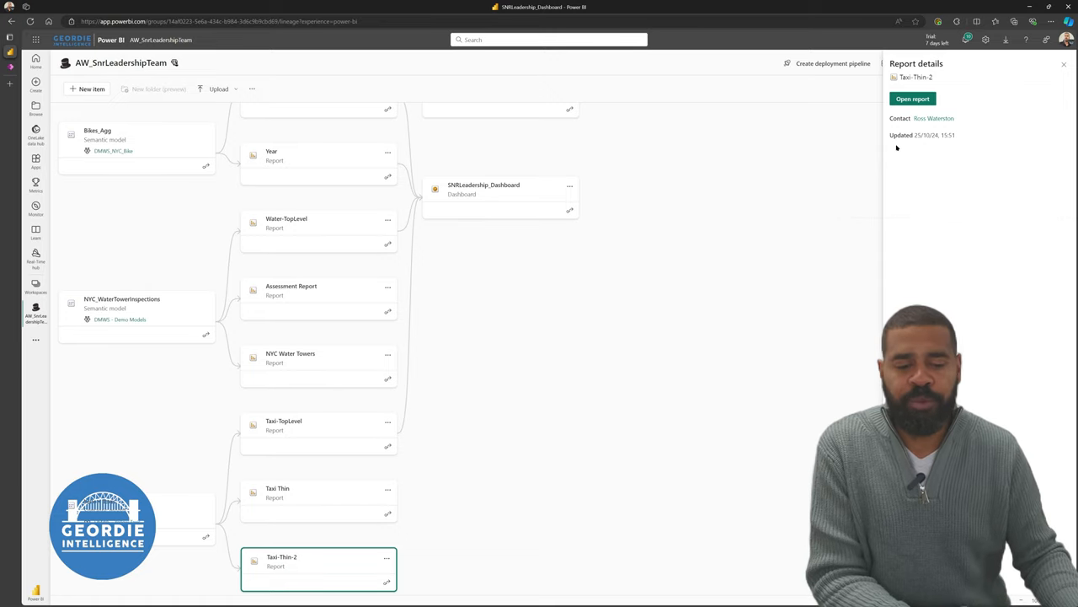
{"action": "left_click", "coordinate": [912, 99]}
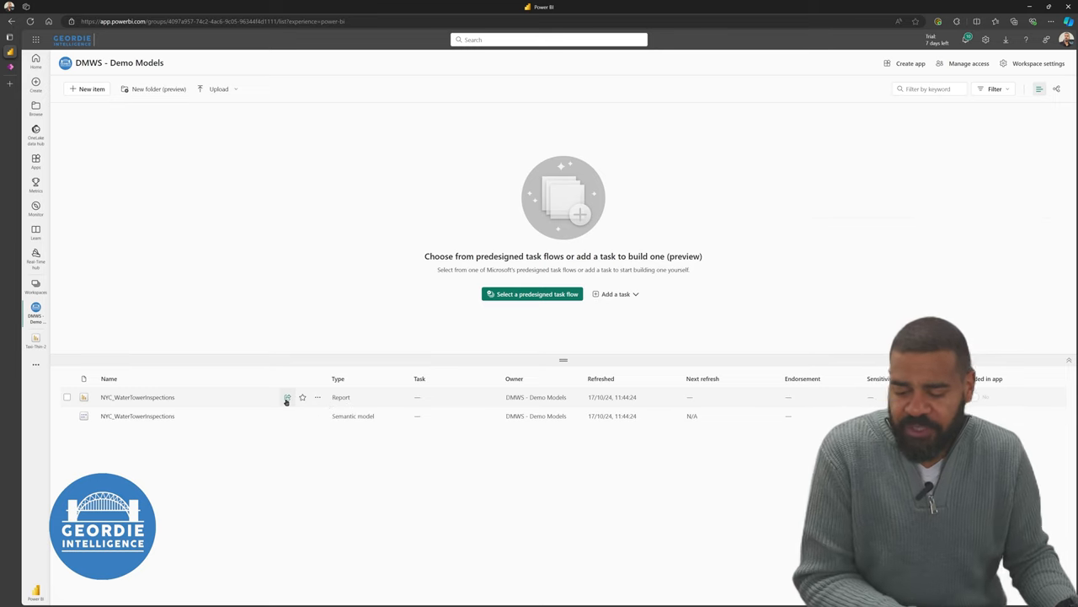
Step: Open NYC_WaterTowerInspections semantic model settings and expand Endorsement and discovery
{"action": "left_click", "coordinate": [317, 415]}
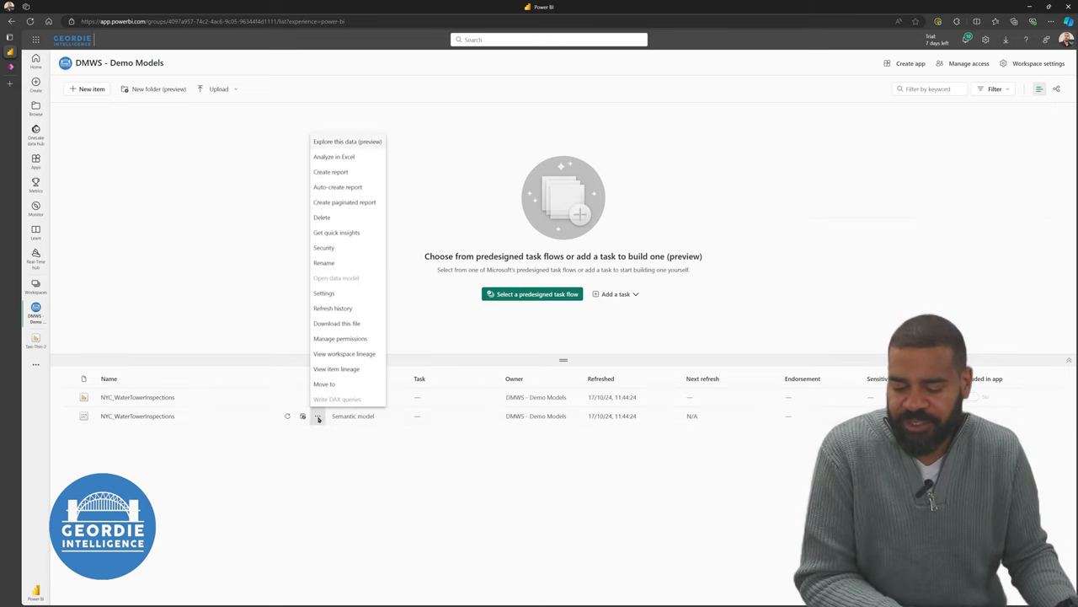
{"action": "left_click", "coordinate": [323, 293]}
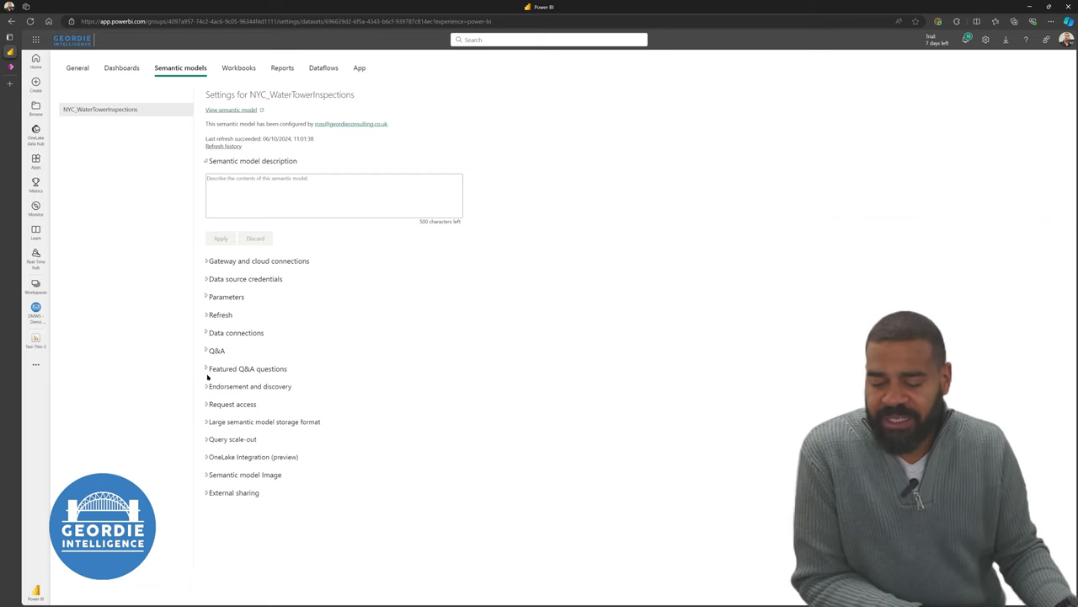
{"action": "left_click", "coordinate": [249, 385]}
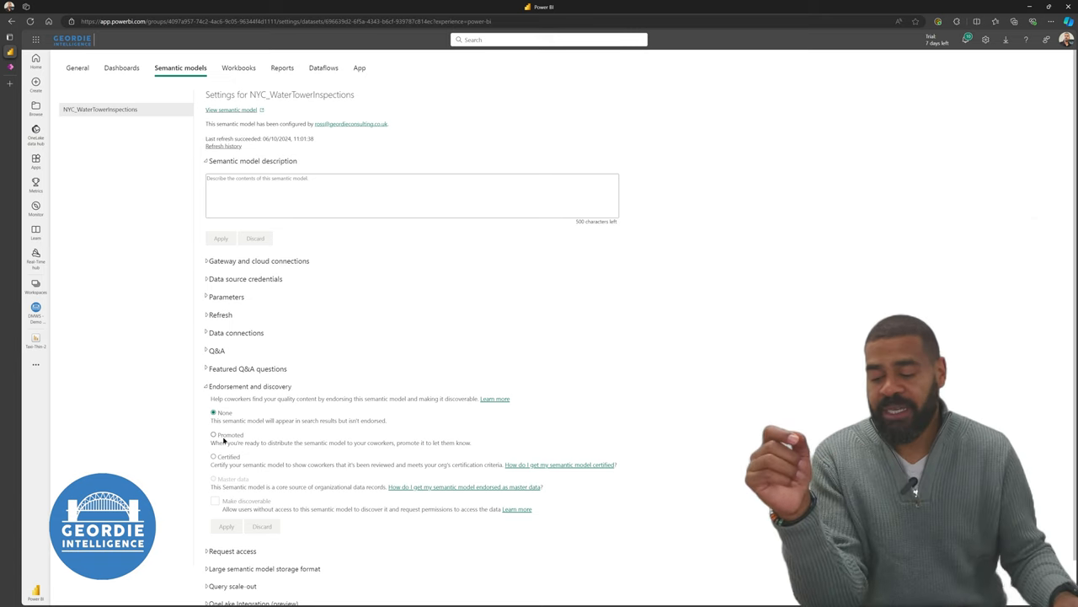
Step: Mark NYC_WaterTowerInspections as Certified with Make discoverable ticked
{"action": "left_click", "coordinate": [214, 456]}
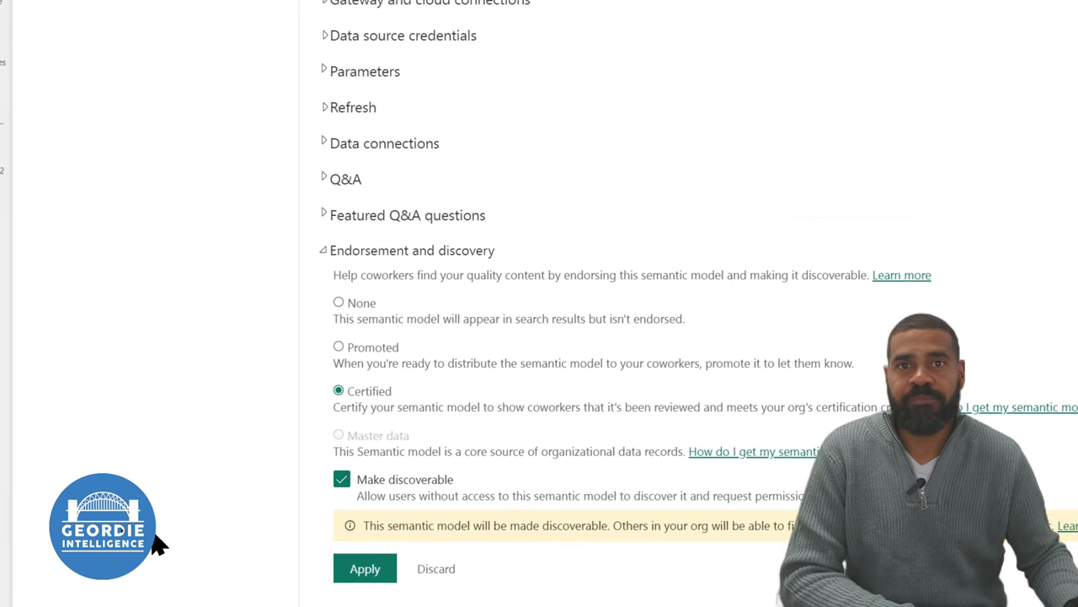
Step: Apply the Certified, discoverable endorsement for NYC_WaterTowerInspections
{"action": "scroll", "scroll_direction": "down", "scroll_amount": 3}
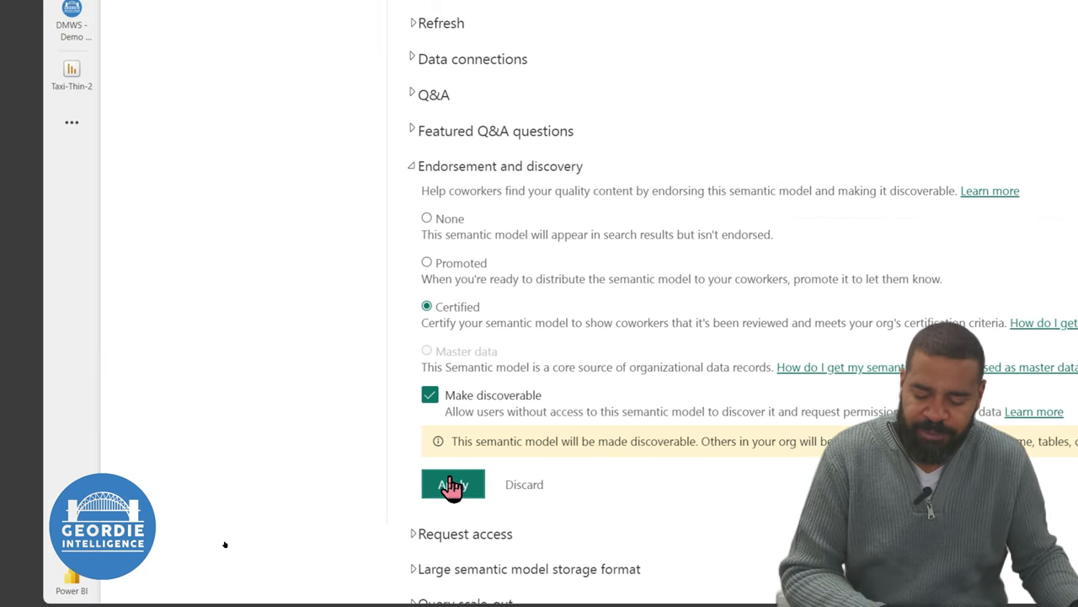
{"action": "left_click", "coordinate": [452, 484]}
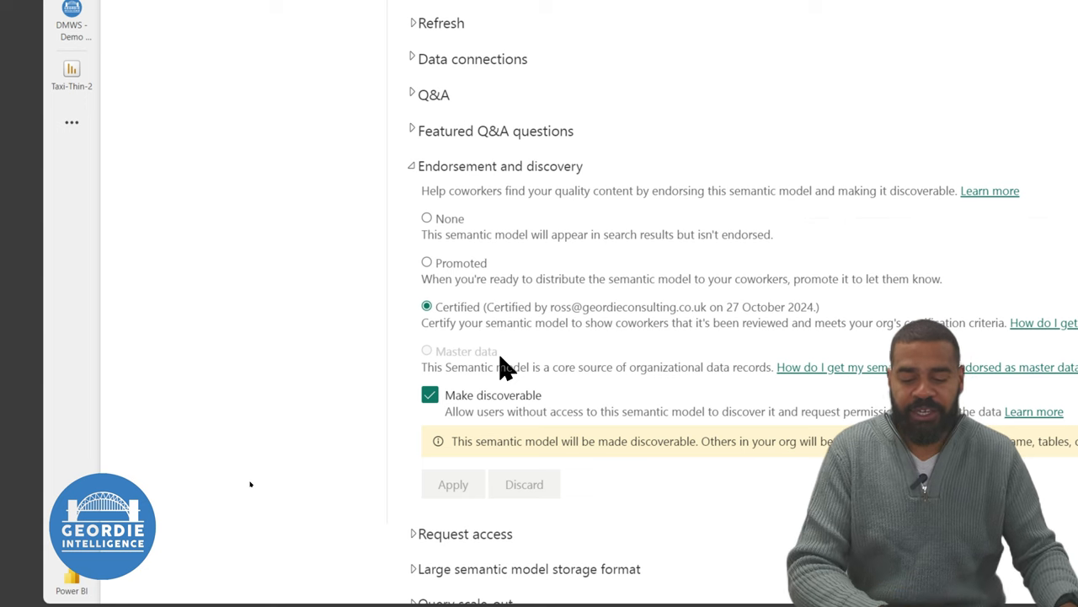